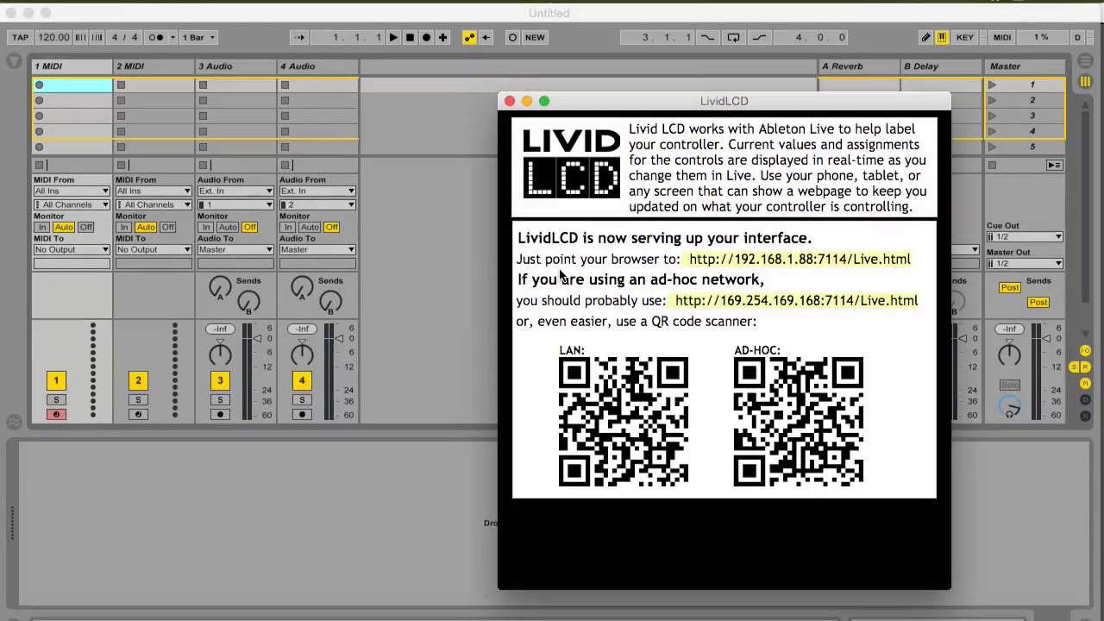
pyautogui.moveTo(453, 275)
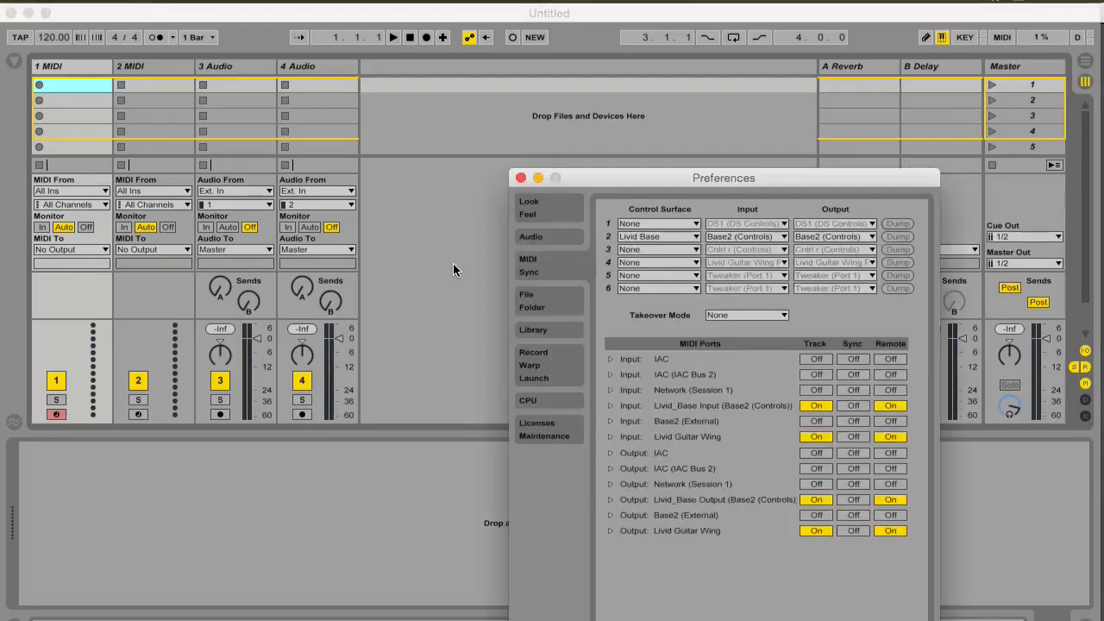
# Close Ableton Live's Preferences window to return to the session view
pyautogui.click(657, 236)
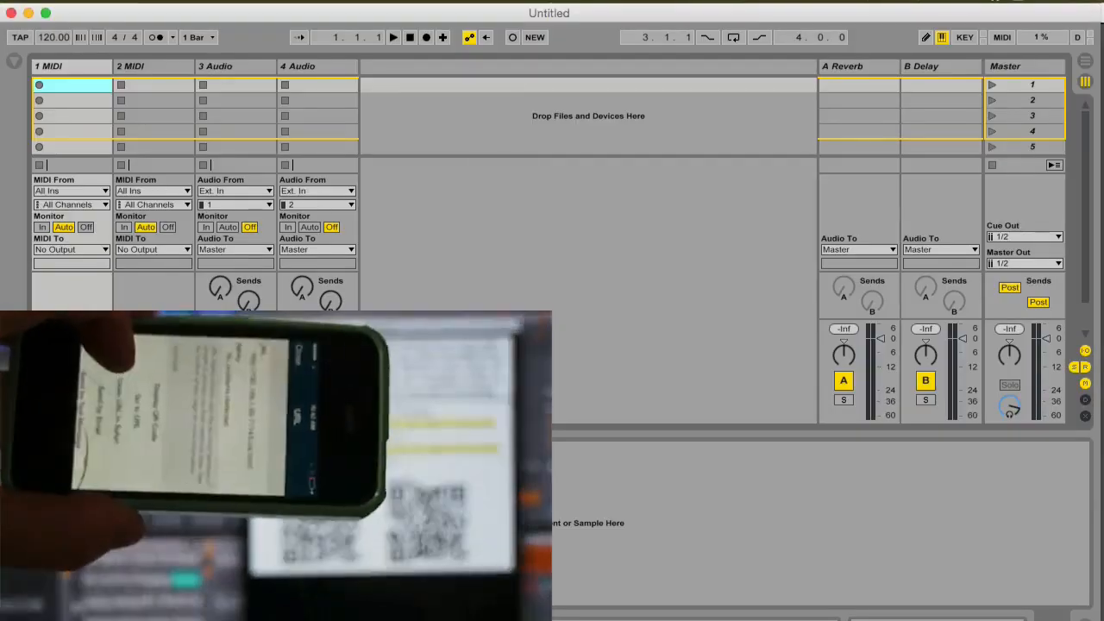
pyautogui.click(145, 47)
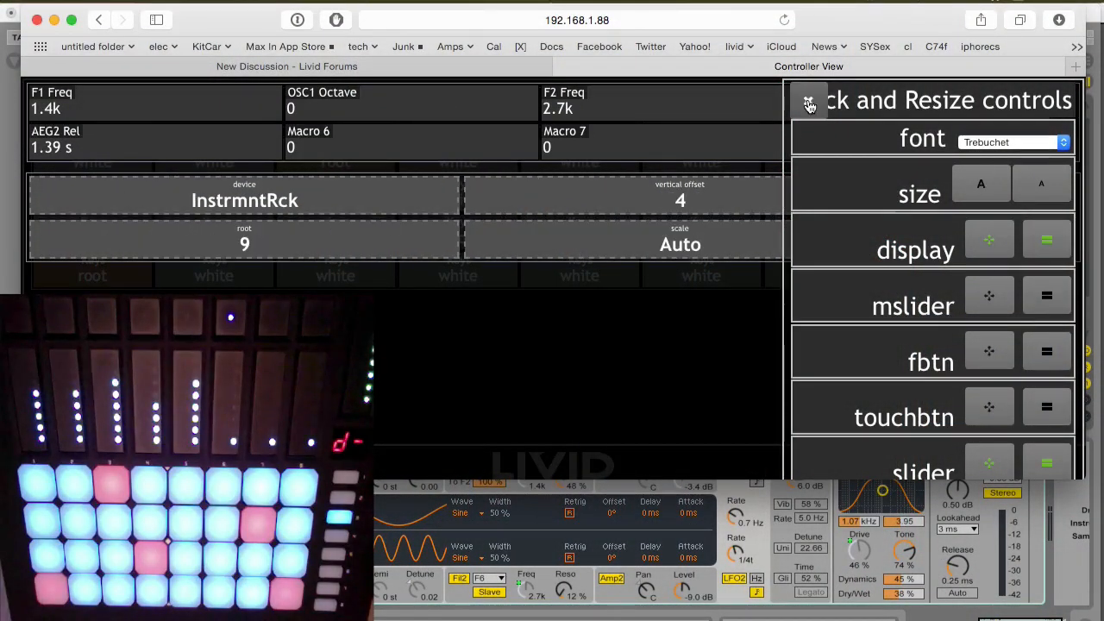
# Set the controller view's display font to Droid in the configure panel
pyautogui.click(1013, 141)
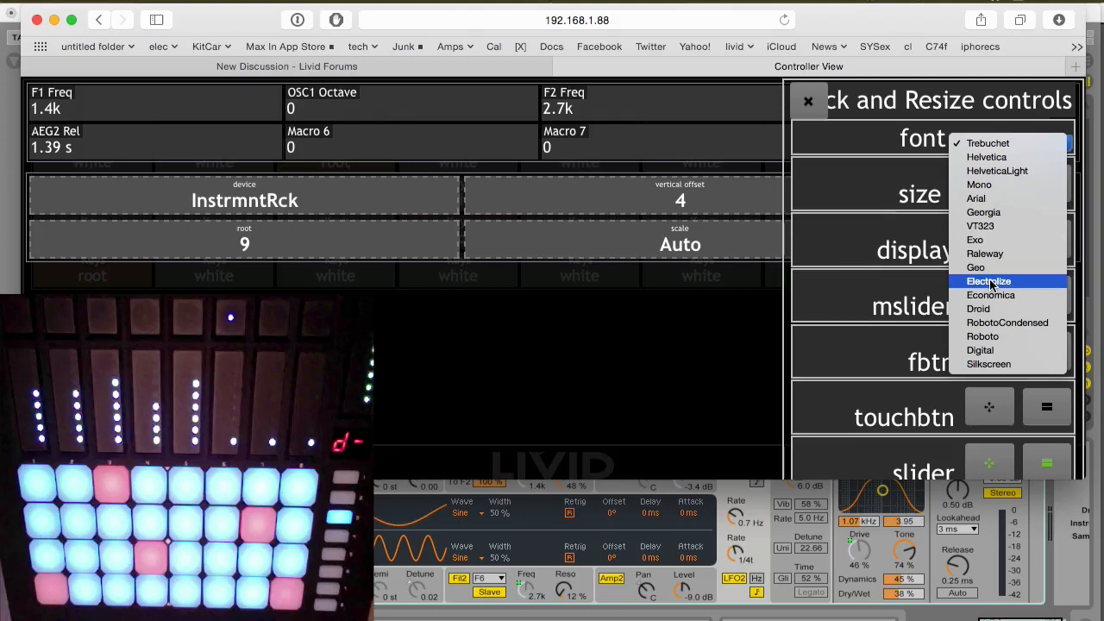
pyautogui.click(977, 308)
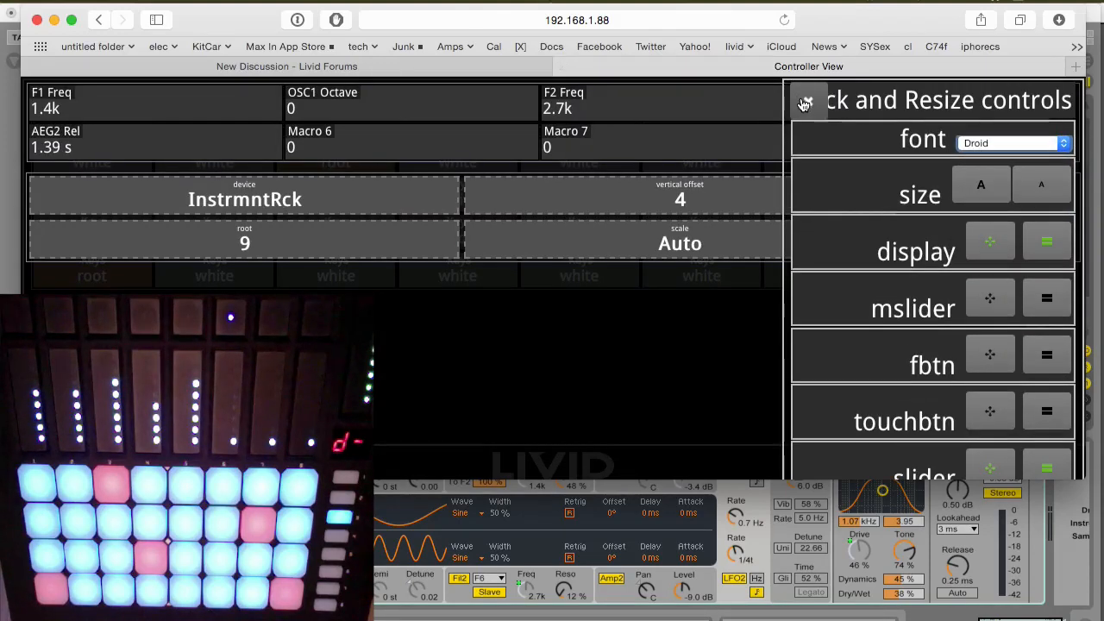